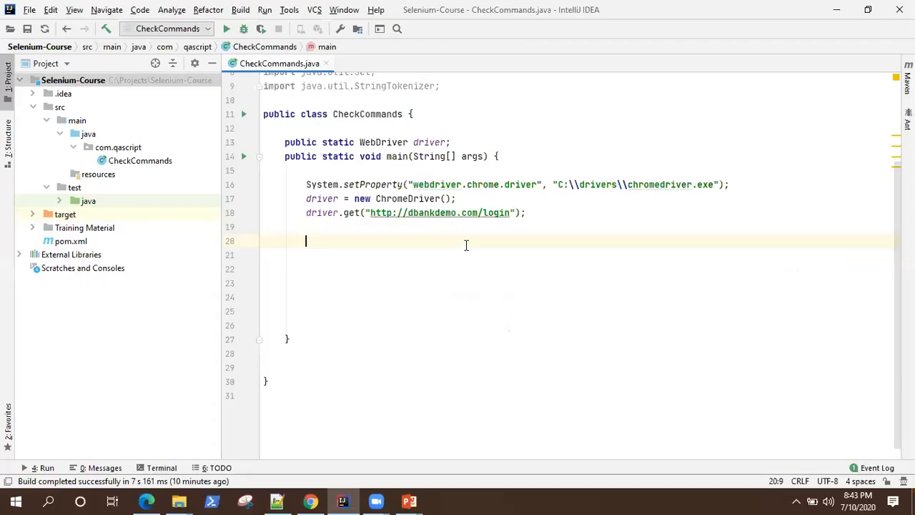
# Step: Add driver.manage().addCookie(new Cookie("user","qascript")) below driver.get
pyautogui.write('driver')
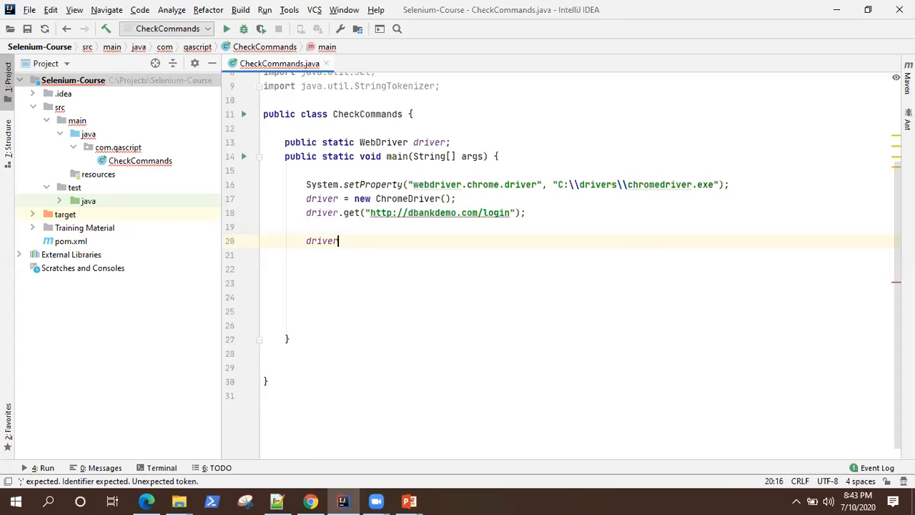
pyautogui.write('.')
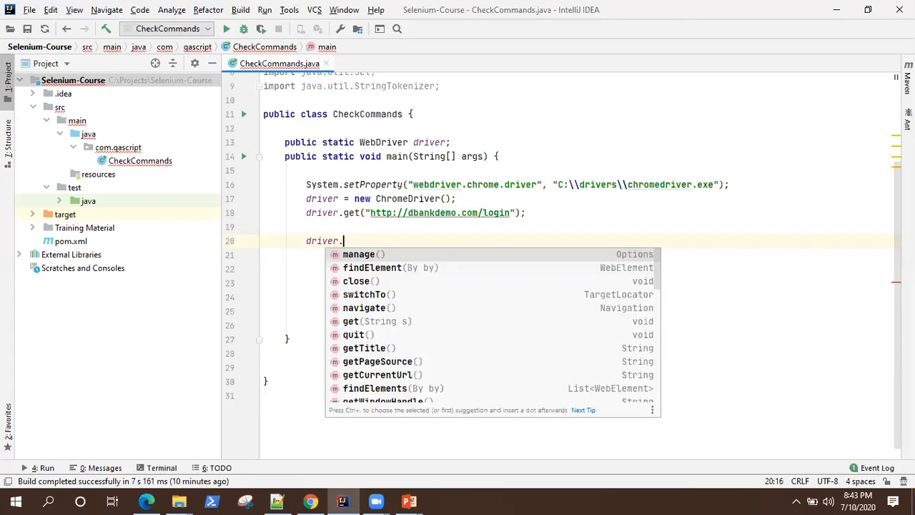
pyautogui.write('manage().addCookie();')
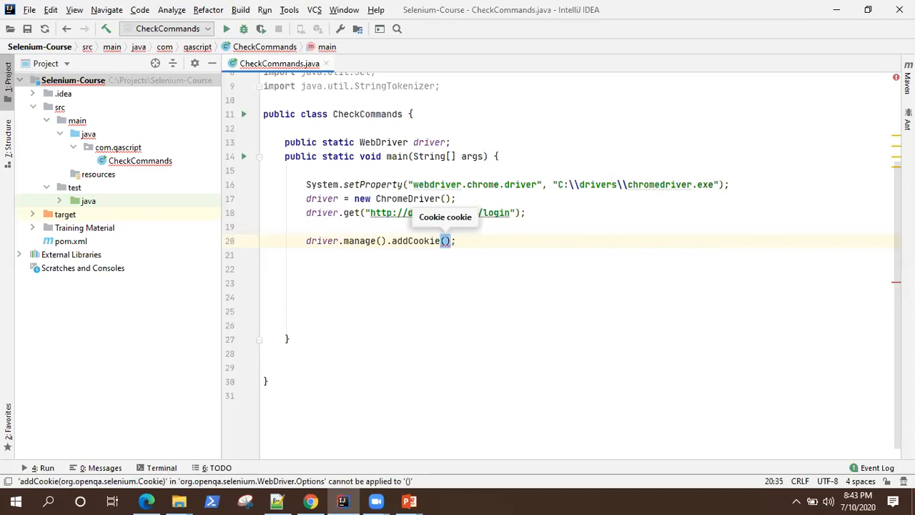
pyautogui.write('new Cookie(')
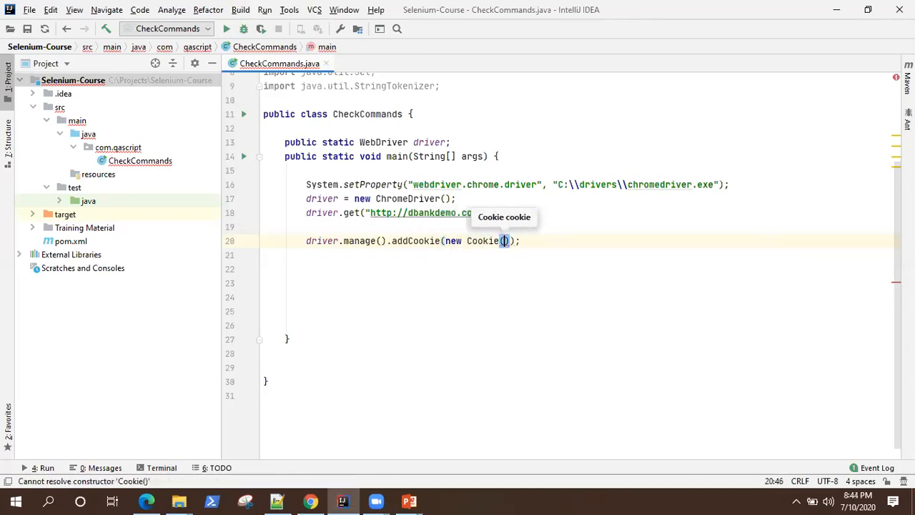
pyautogui.write('""')
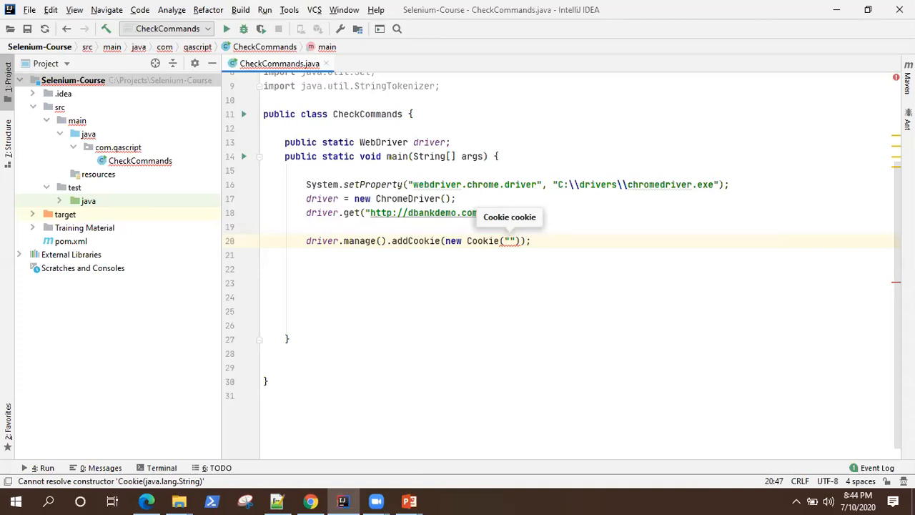
pyautogui.write('user",')
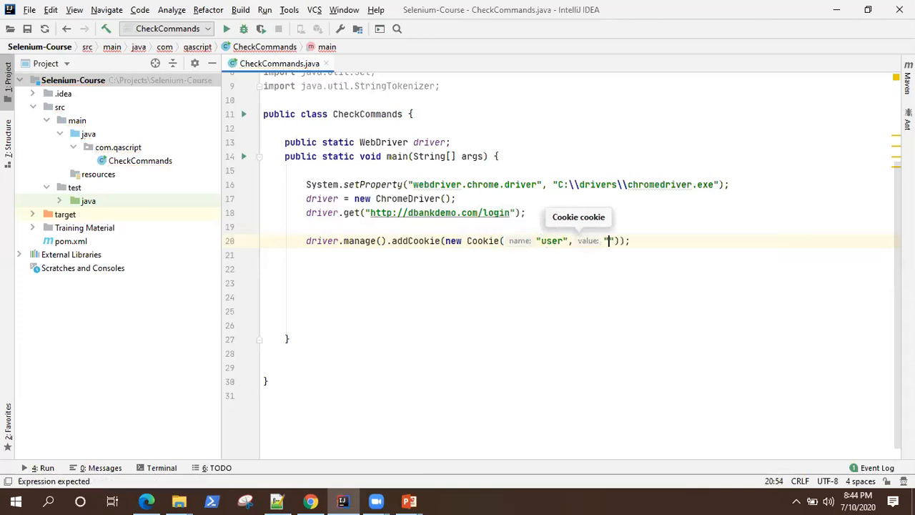
pyautogui.write('qascript')
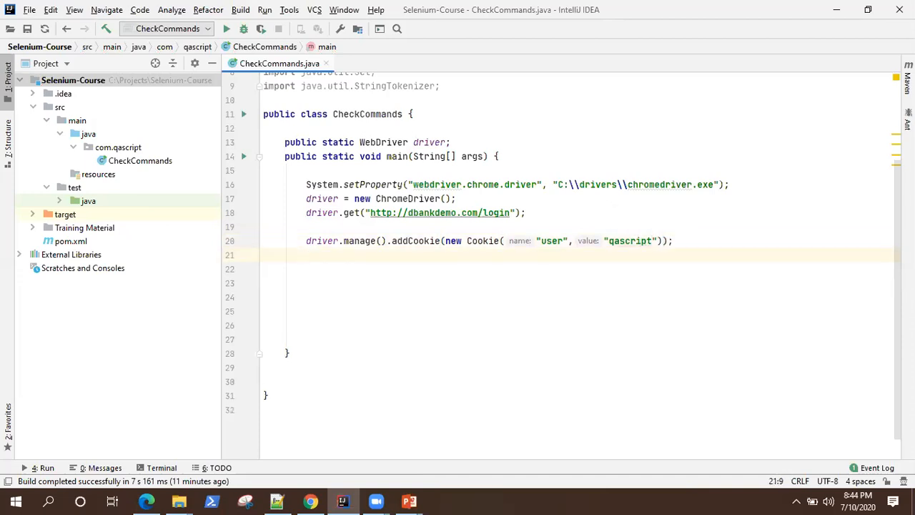
# Step: Store getCookieNamed("user") in Cookie cookie and print it with System.out.println(cookie)
pyautogui.write('driver.')
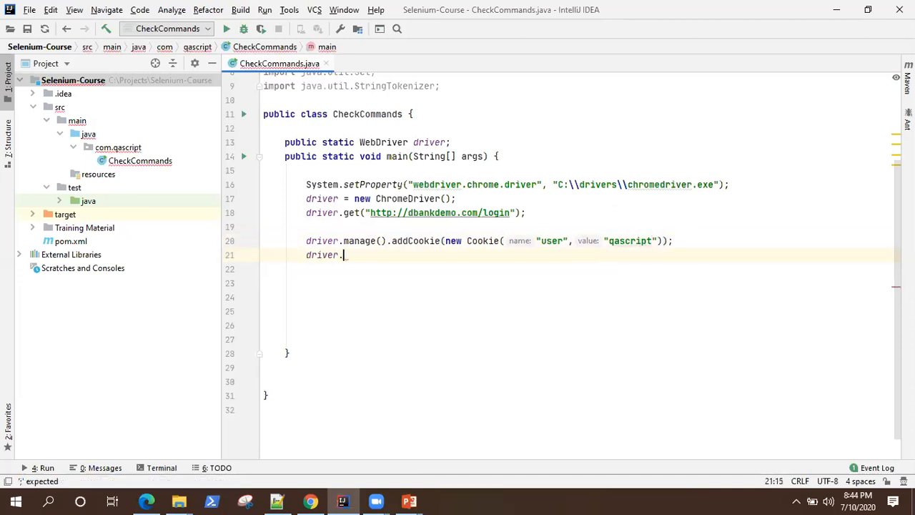
pyautogui.write('manage().getCookieNamed(')
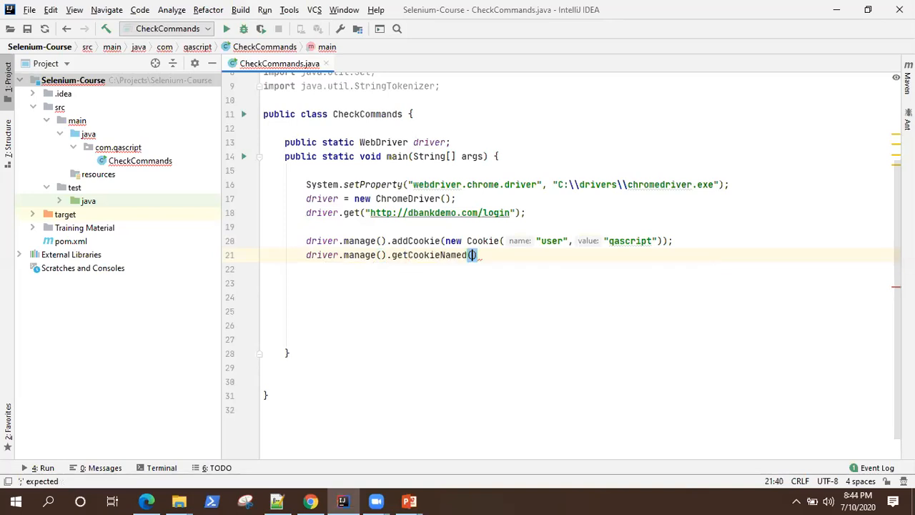
pyautogui.write('"user"')
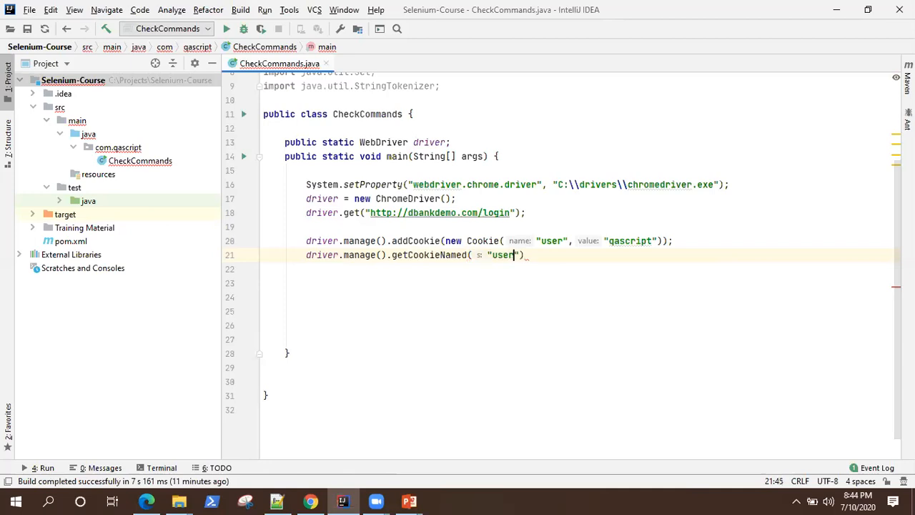
pyautogui.write(');')
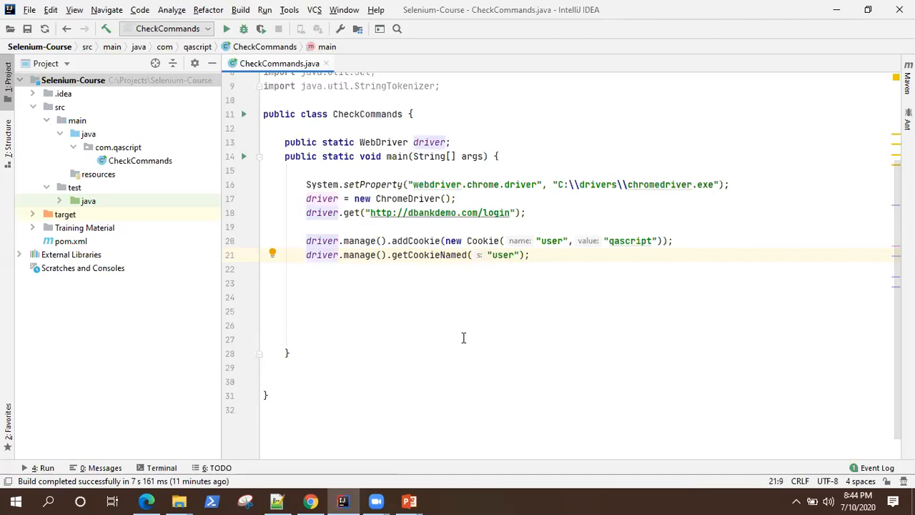
pyautogui.write('Cookie cookie =')
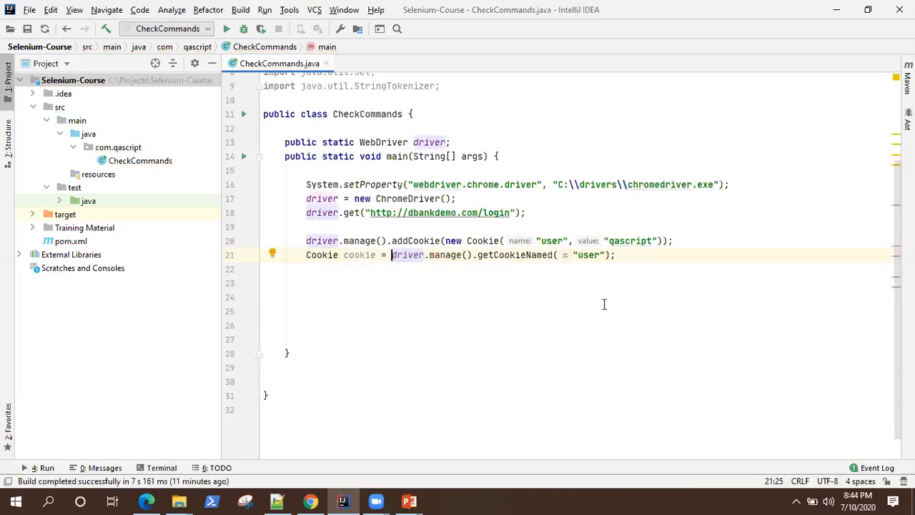
pyautogui.write('System.o')
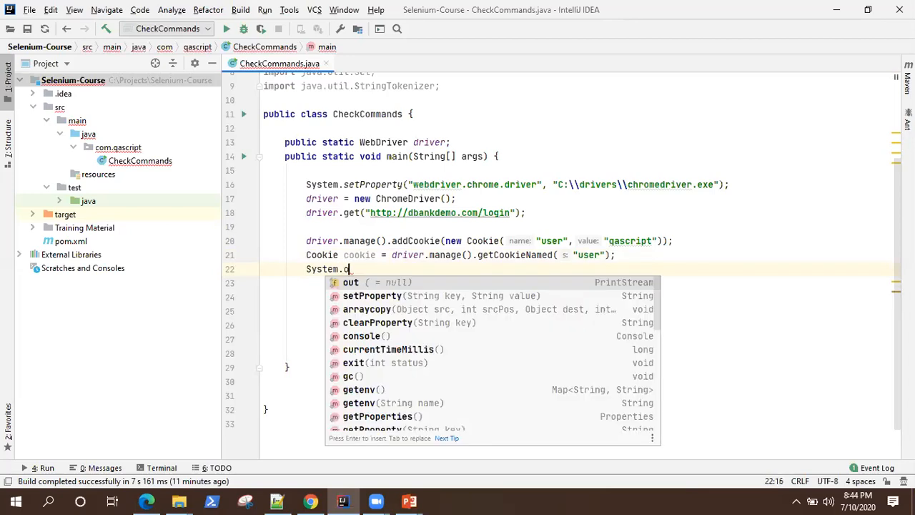
pyautogui.write('ut.println(c);')
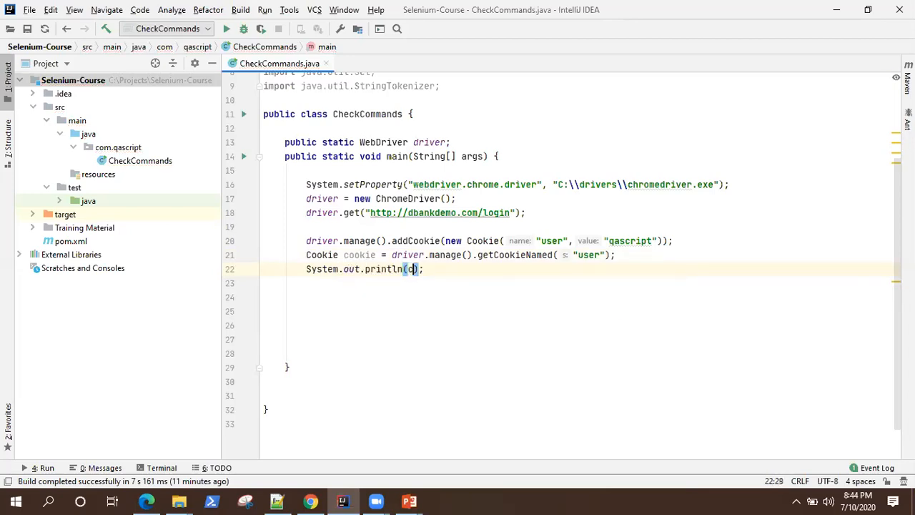
pyautogui.write('ookie')
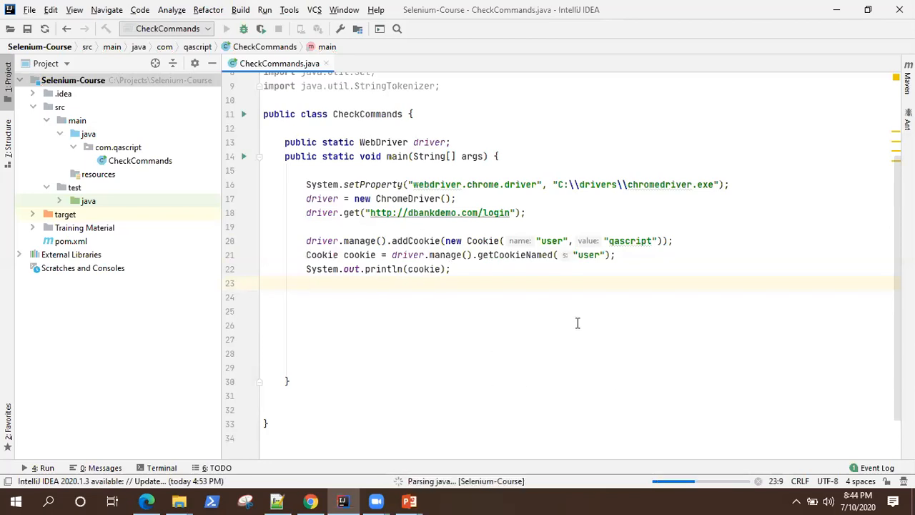
pyautogui.moveTo(513, 378)
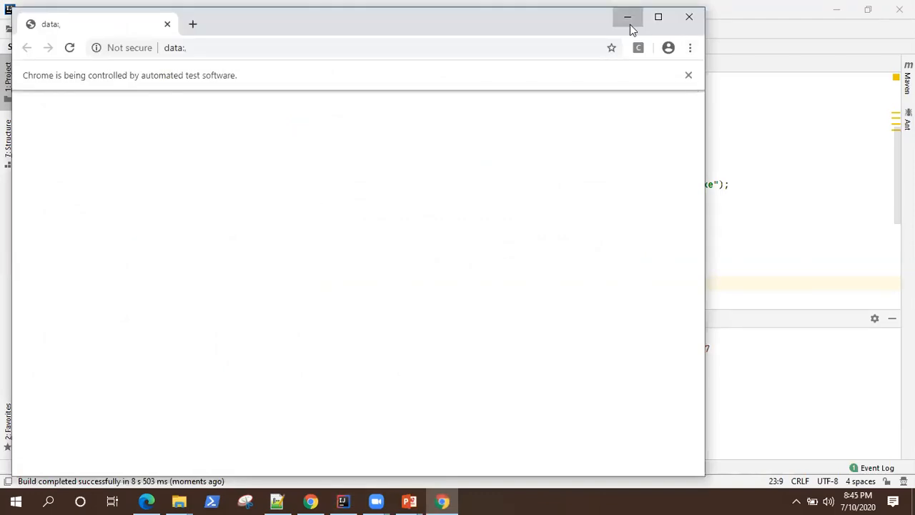
# Step: Run the program, move Chrome aside and highlight the printed user=qascript cookie details
pyautogui.click(626, 16)
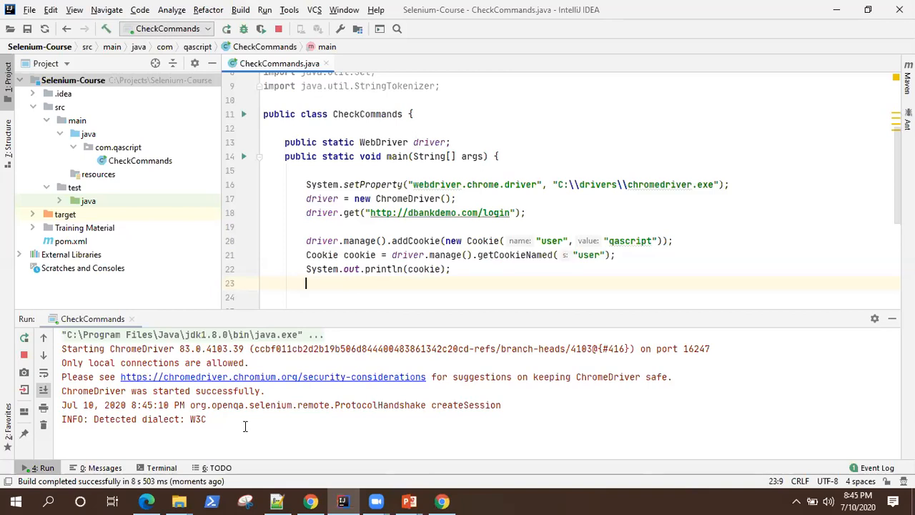
pyautogui.moveTo(202, 429)
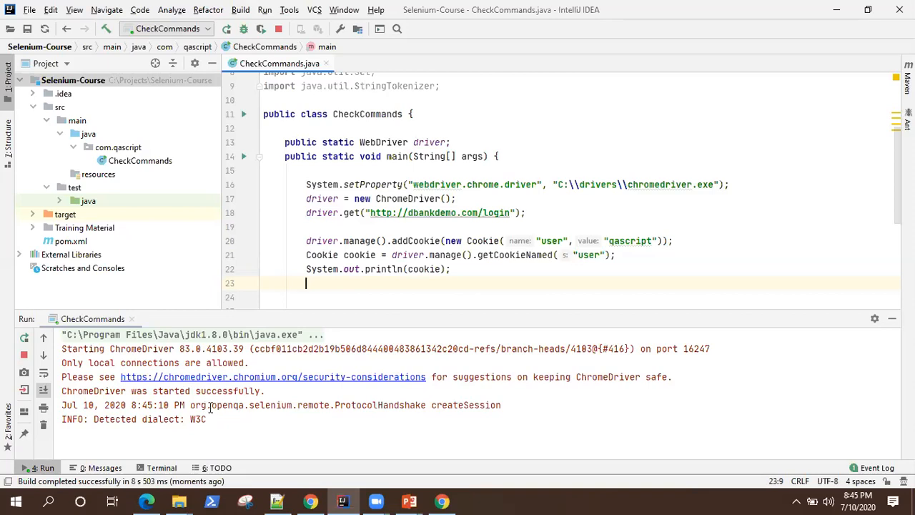
pyautogui.moveTo(271, 422)
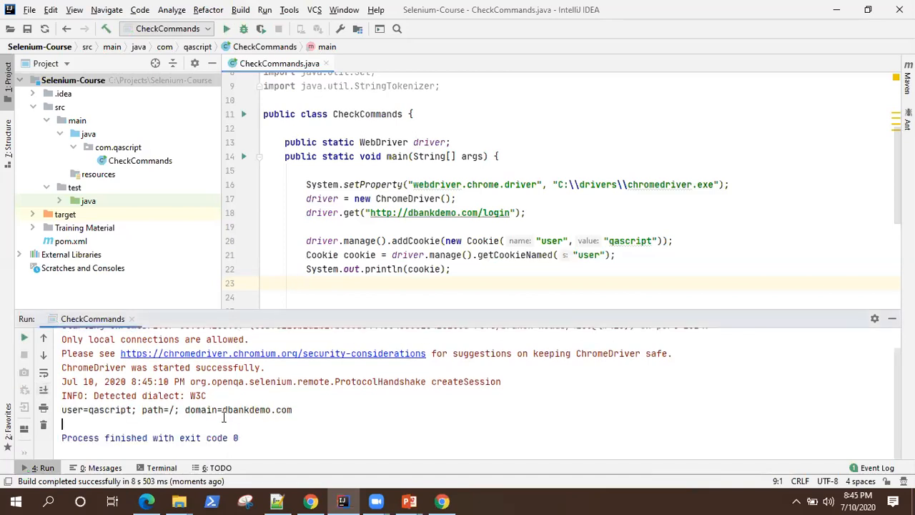
pyautogui.doubleClick(72, 409)
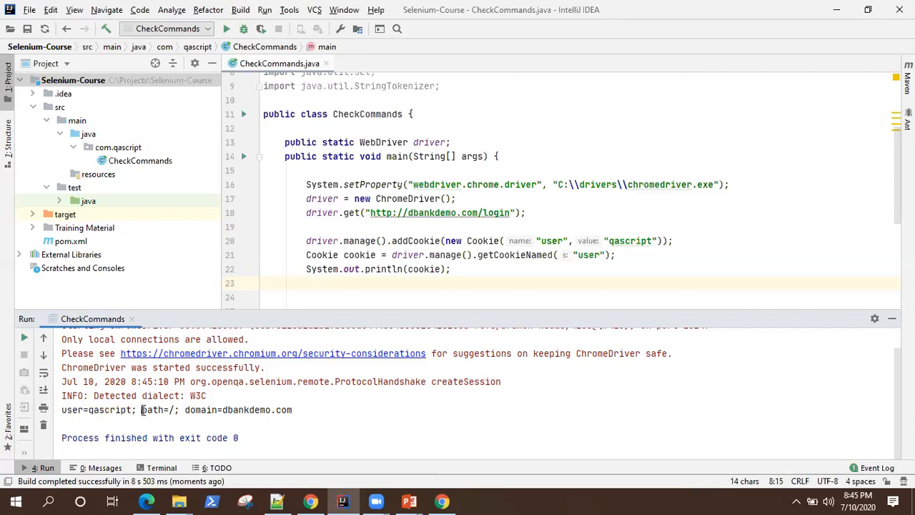
pyautogui.doubleClick(152, 410)
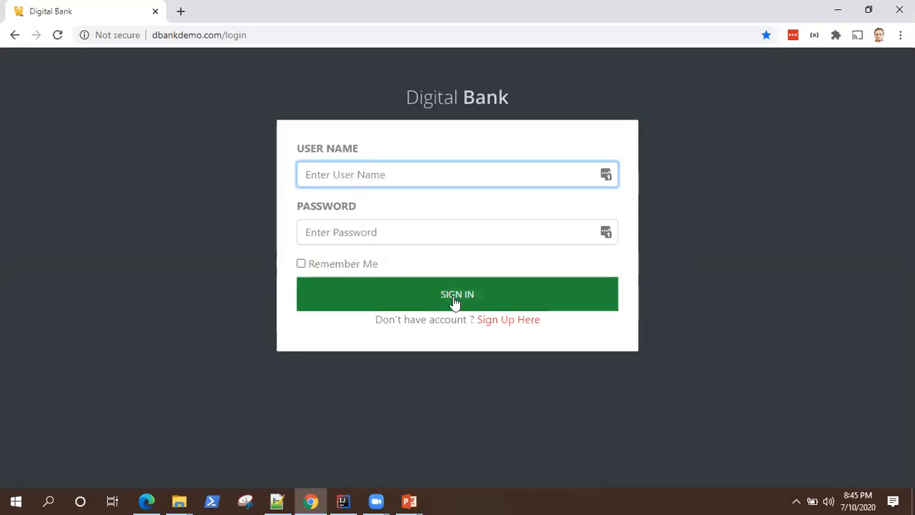
pyautogui.moveTo(650, 179)
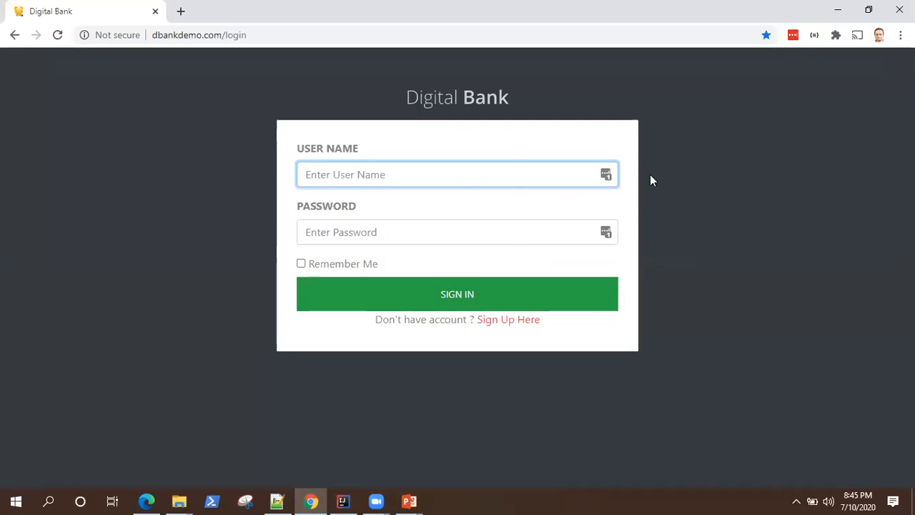
pyautogui.moveTo(601, 101)
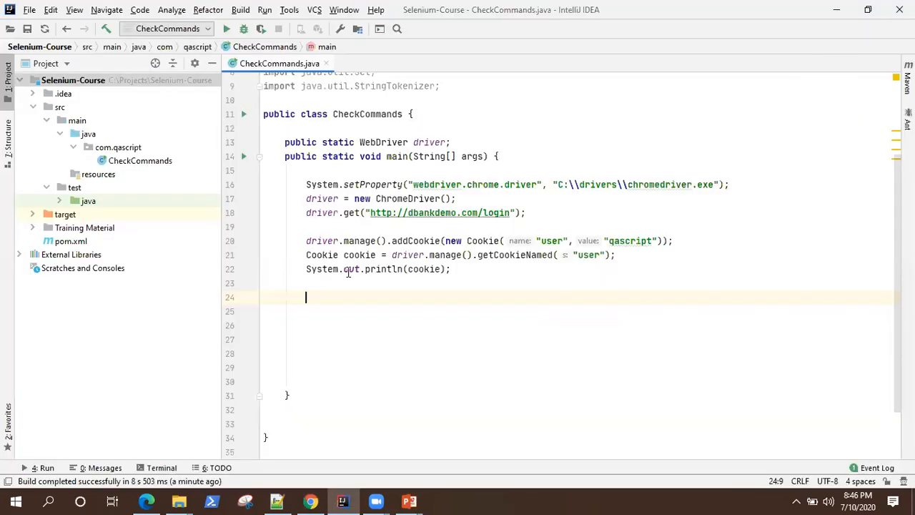
pyautogui.moveTo(378, 313)
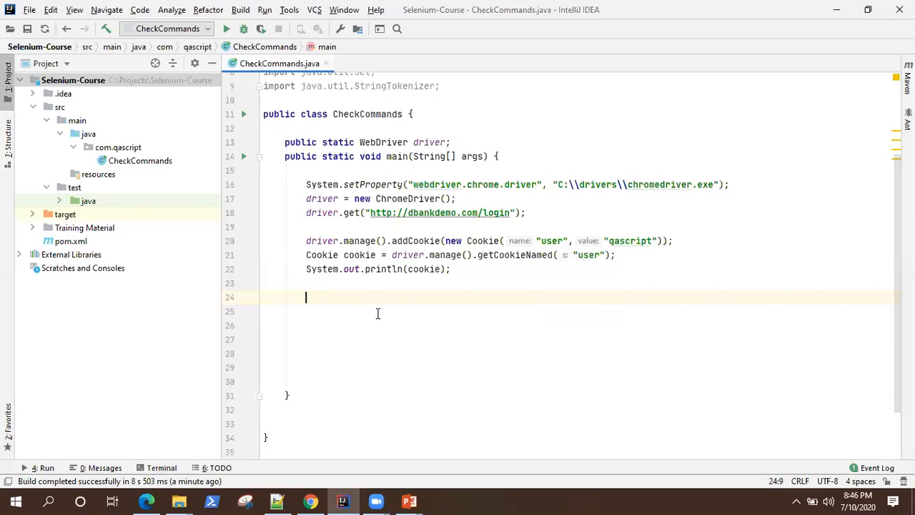
# Step: Add driver.findElement(By.id("username")).sendKeys(...) to fill the username field
pyautogui.write('driver.')
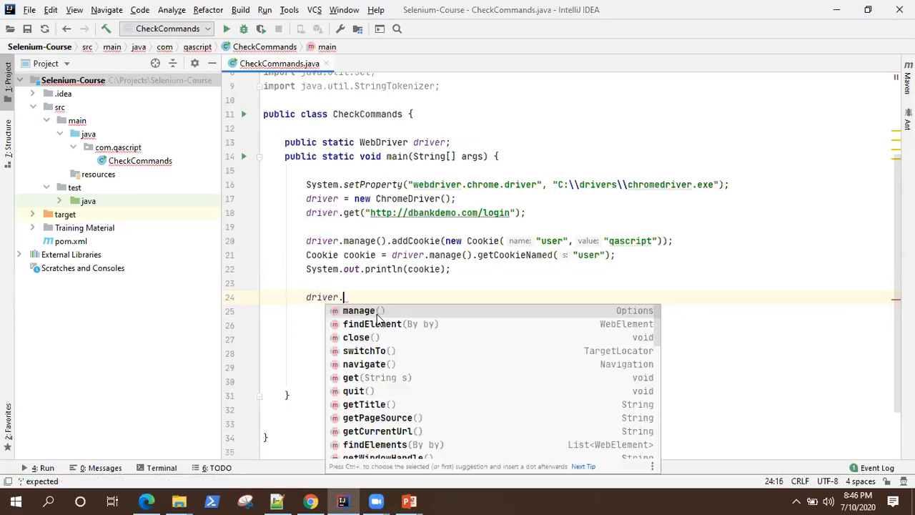
pyautogui.write('f')
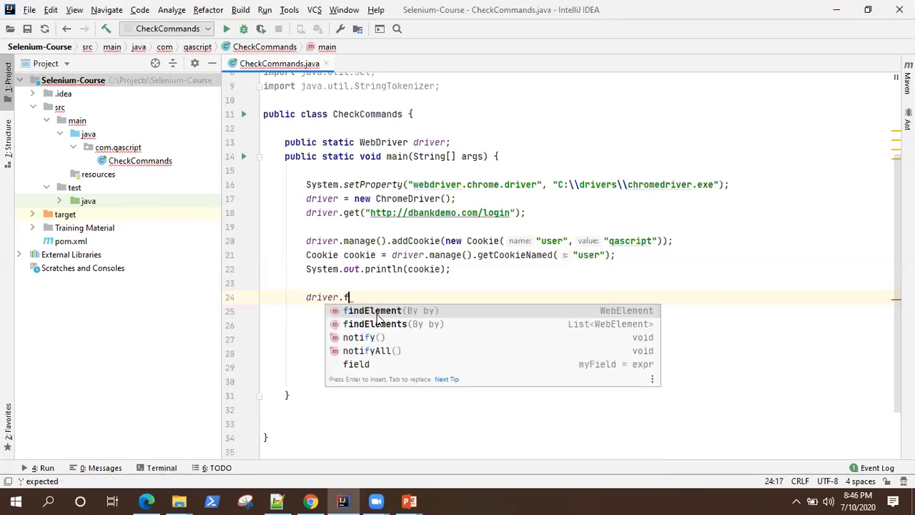
pyautogui.click(372, 310)
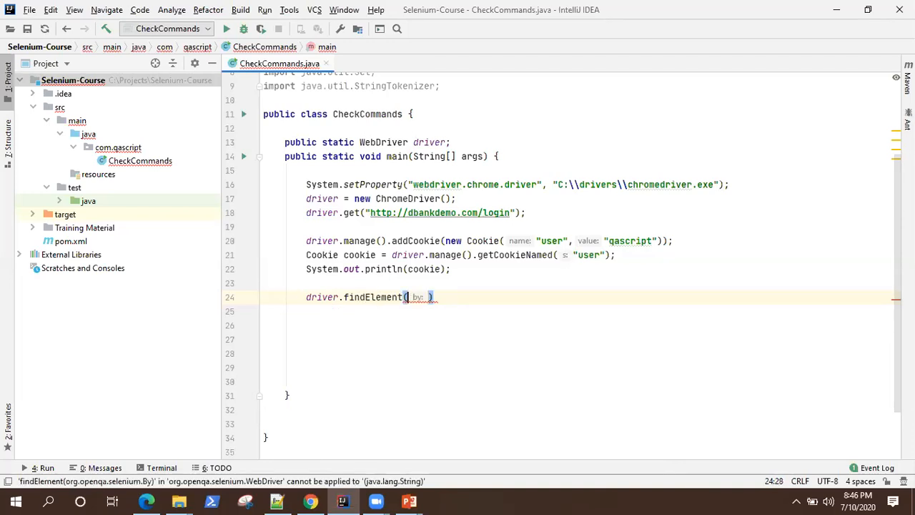
pyautogui.write('By.id("username')
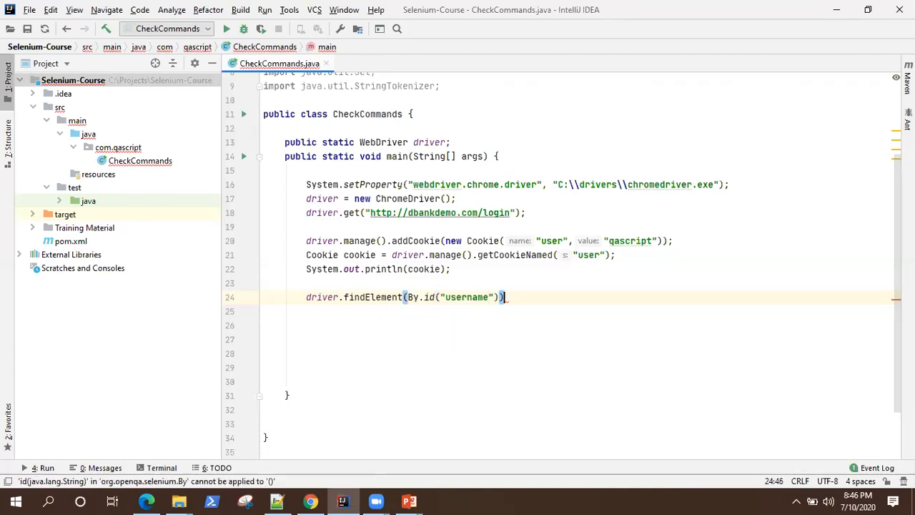
pyautogui.write('.sendKeys("");')
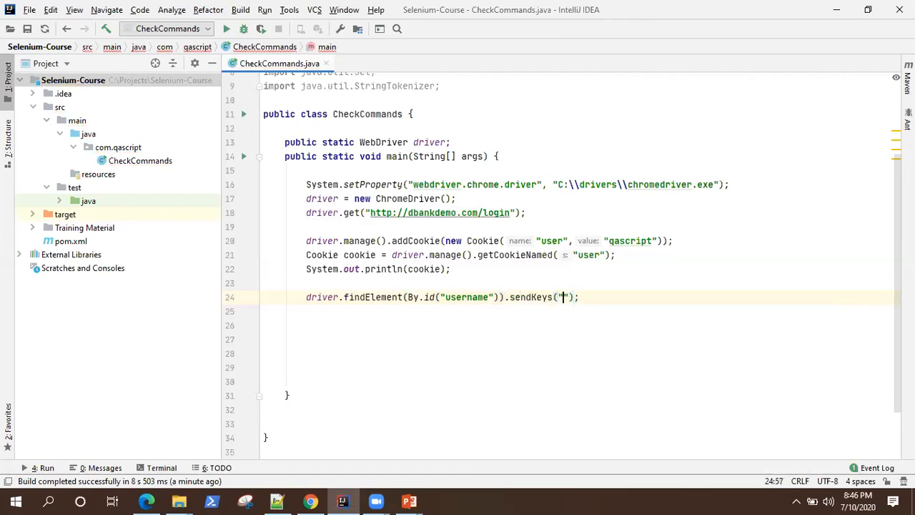
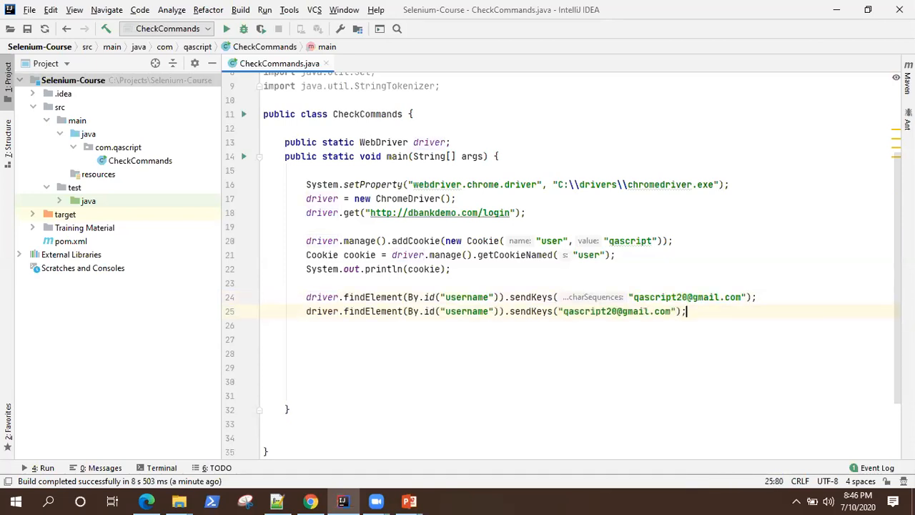
pyautogui.doubleClick(465, 311)
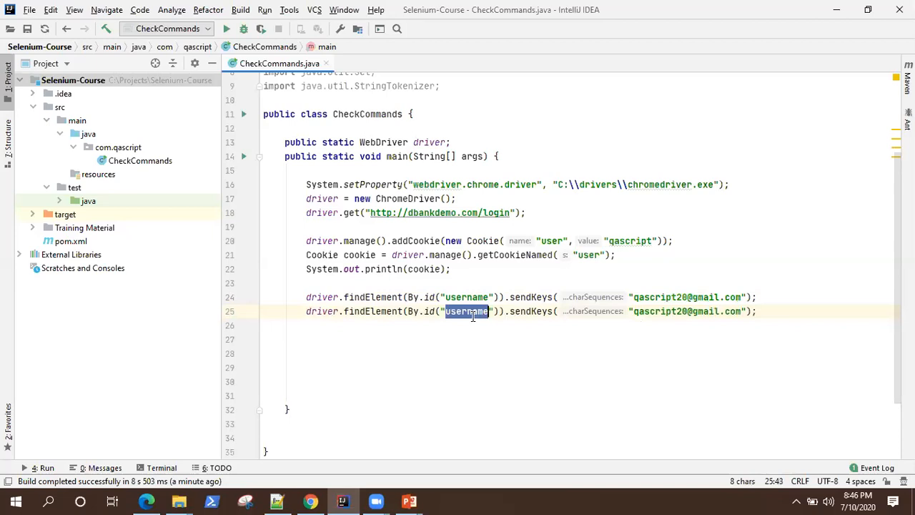
pyautogui.write('password')
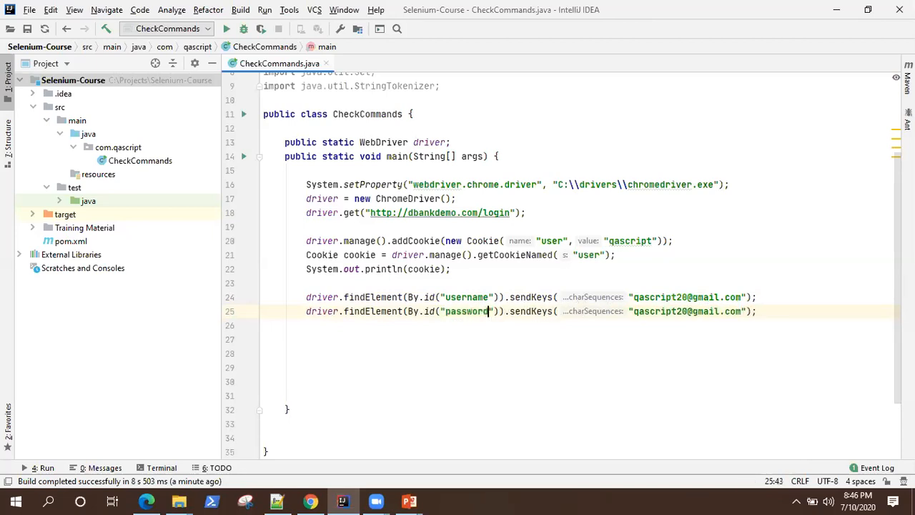
pyautogui.doubleClick(682, 311)
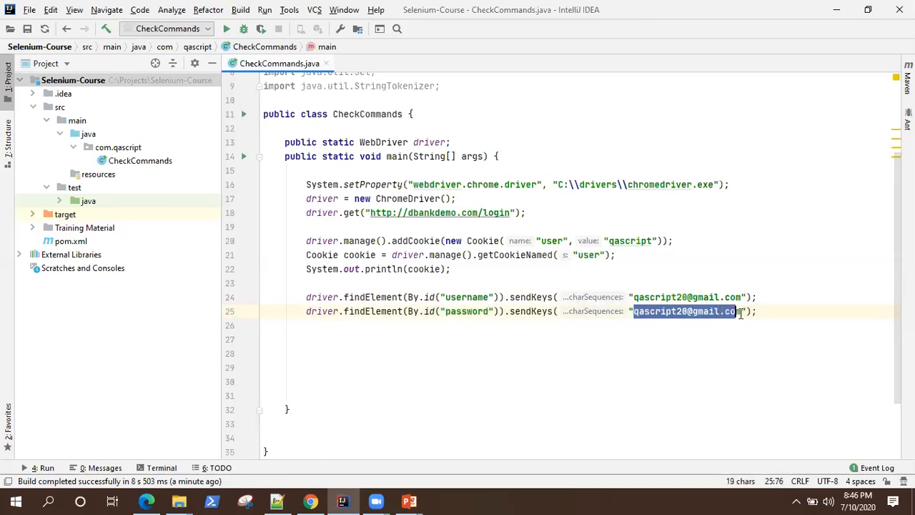
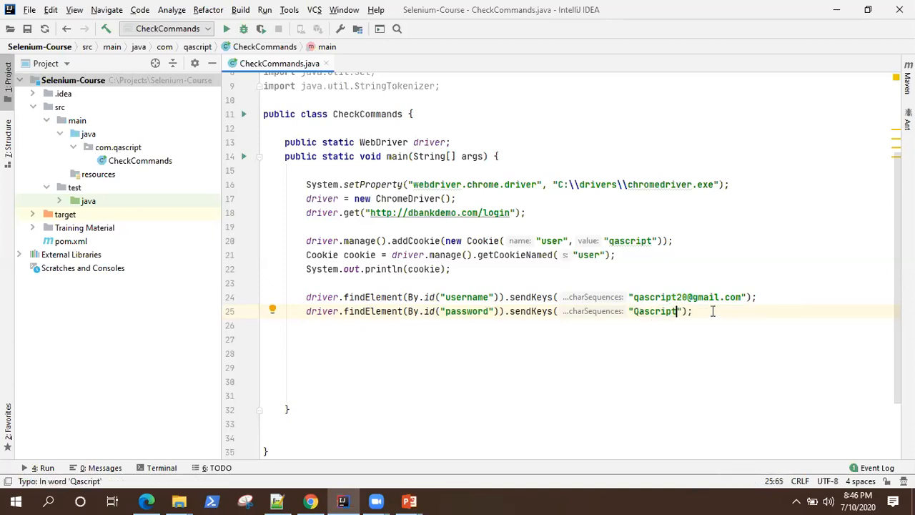
# Step: Add driver.findElement(By.id("submit")) and begin a new driver statement
pyautogui.write('driver.findElement(')
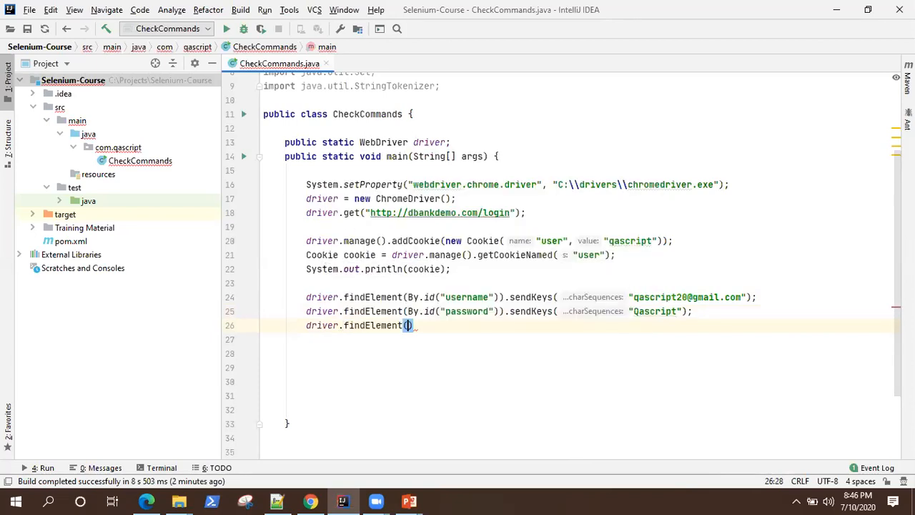
pyautogui.write('By.id("submit')
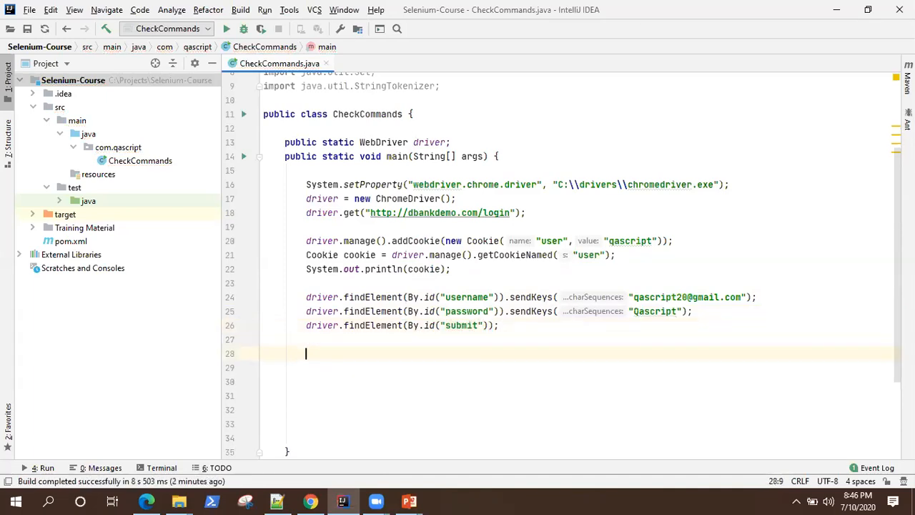
pyautogui.write('driver.manage(')
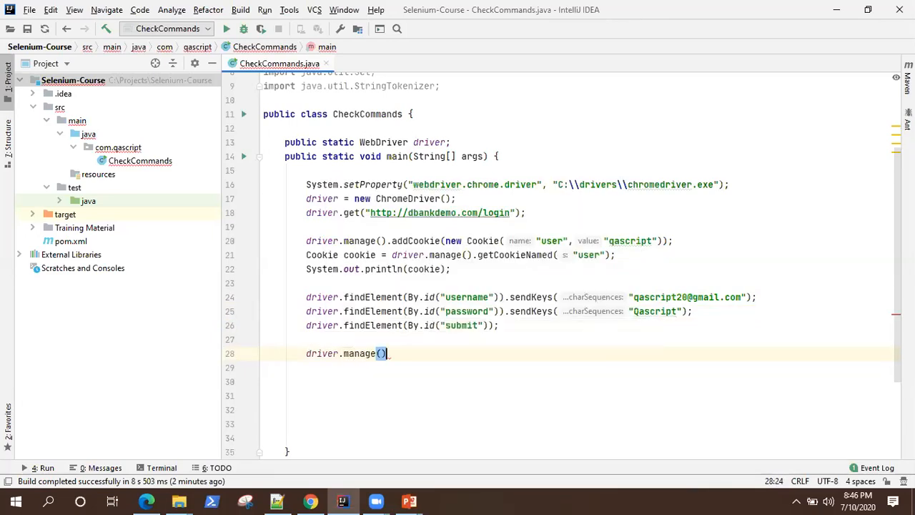
# Step: Write Set<Cookie> cookies = driver.manage().getCookies(); and print the cookies set
pyautogui.write('.')
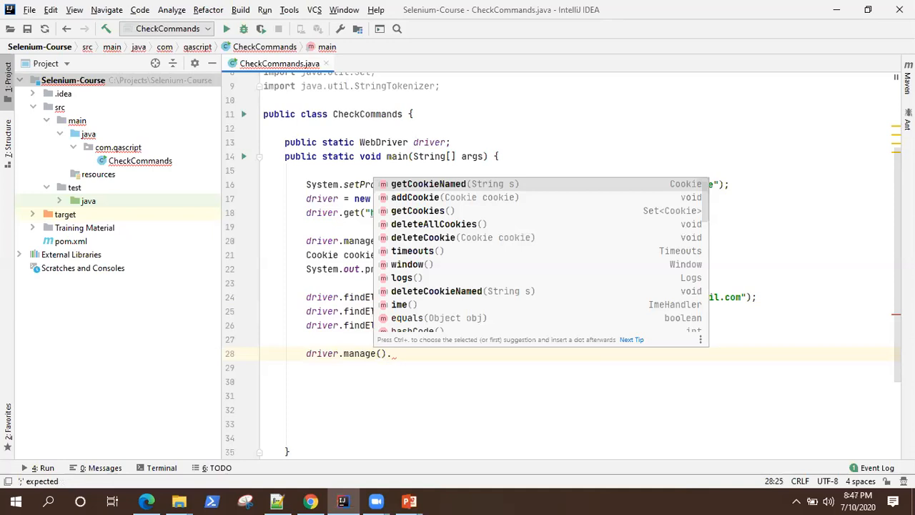
pyautogui.write('getCookies();')
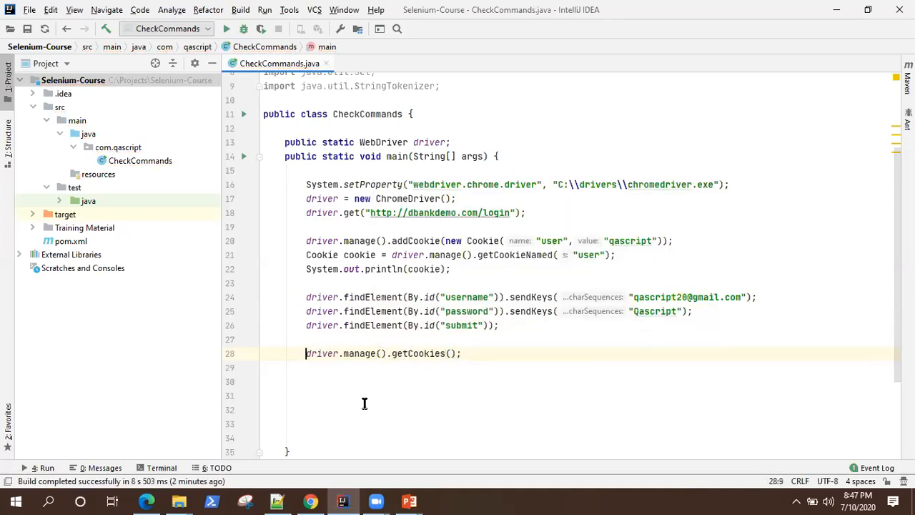
pyautogui.write('S')
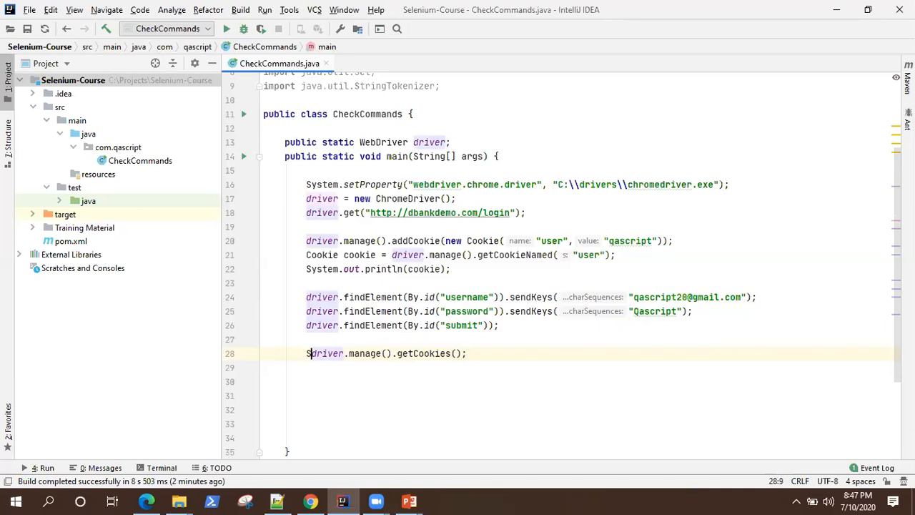
pyautogui.write('et<Cookie>')
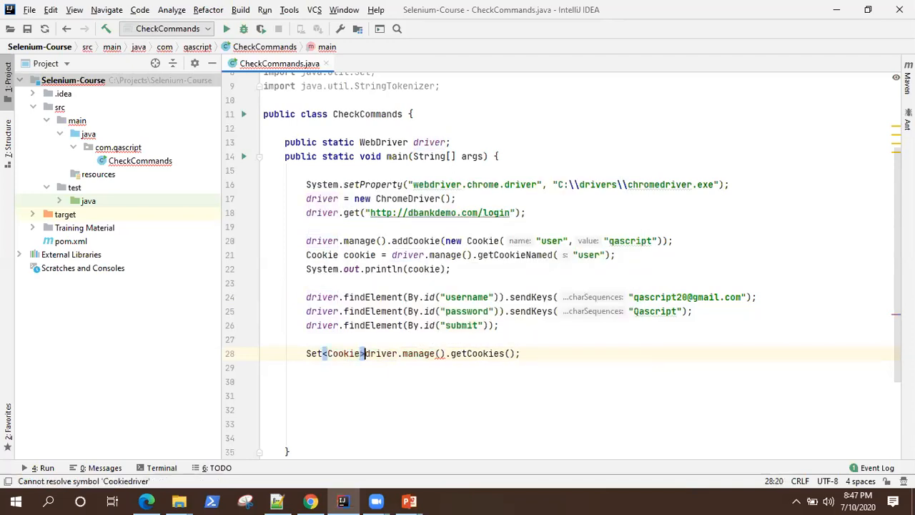
pyautogui.write('cookies =')
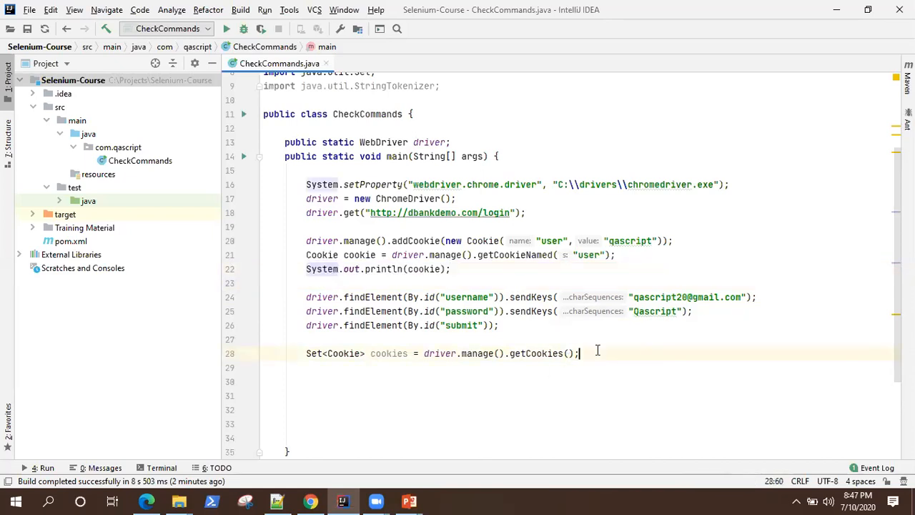
pyautogui.write('System.out.println(cookie);')
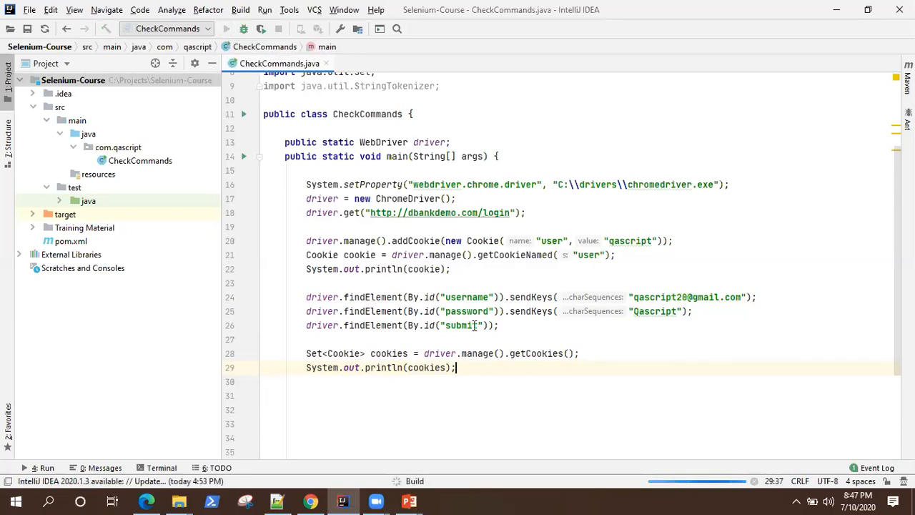
pyautogui.moveTo(639, 444)
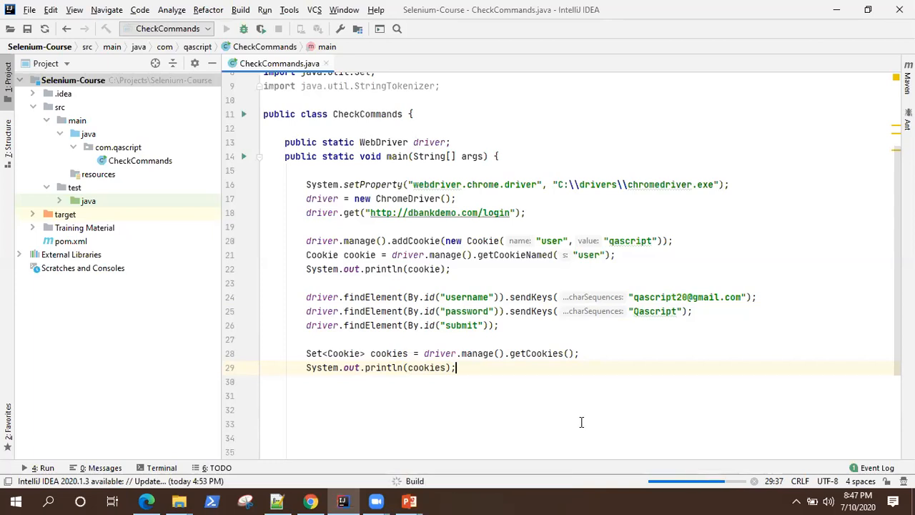
pyautogui.click(226, 29)
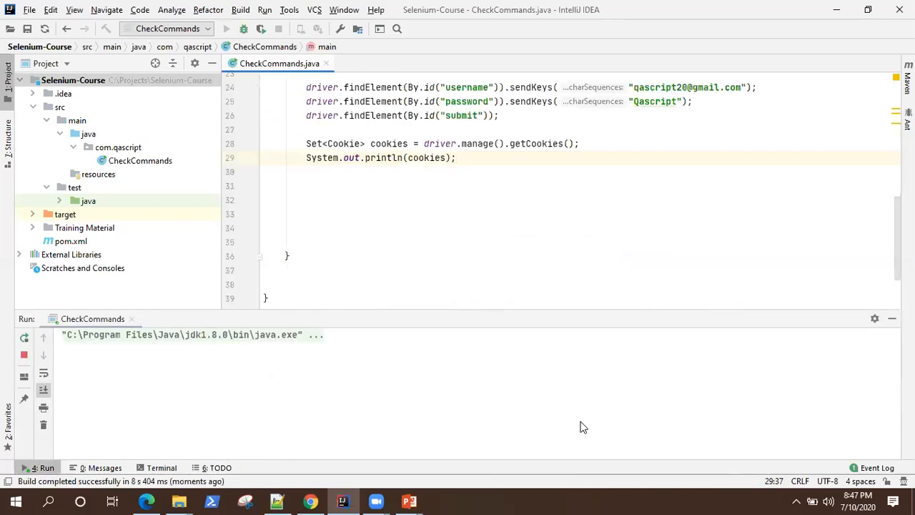
pyautogui.click(226, 28)
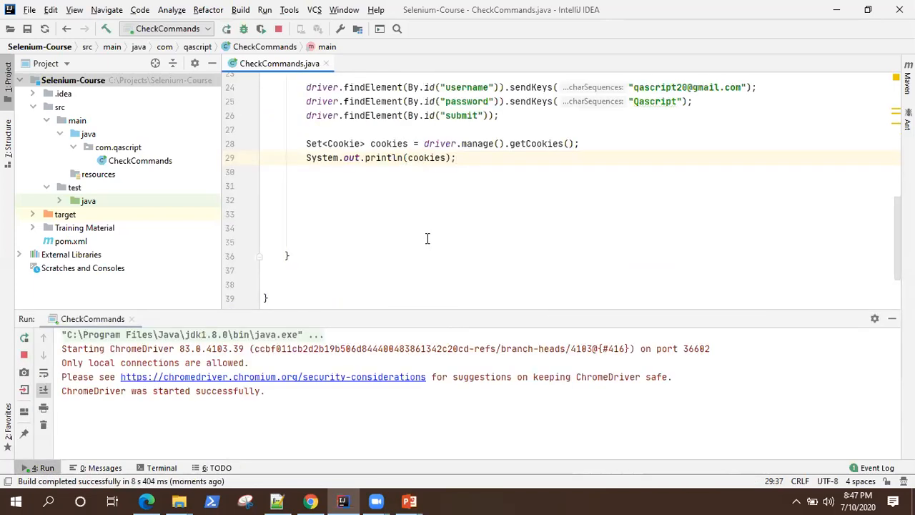
pyautogui.moveTo(705, 120)
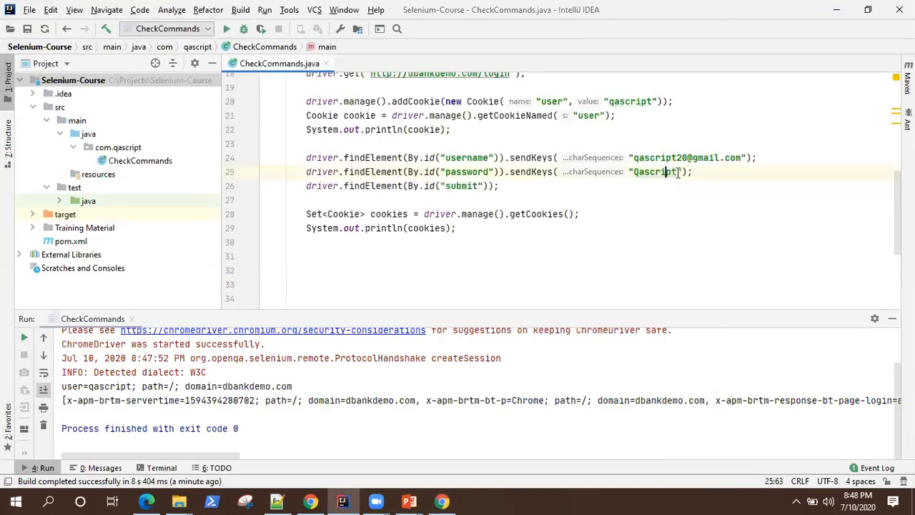
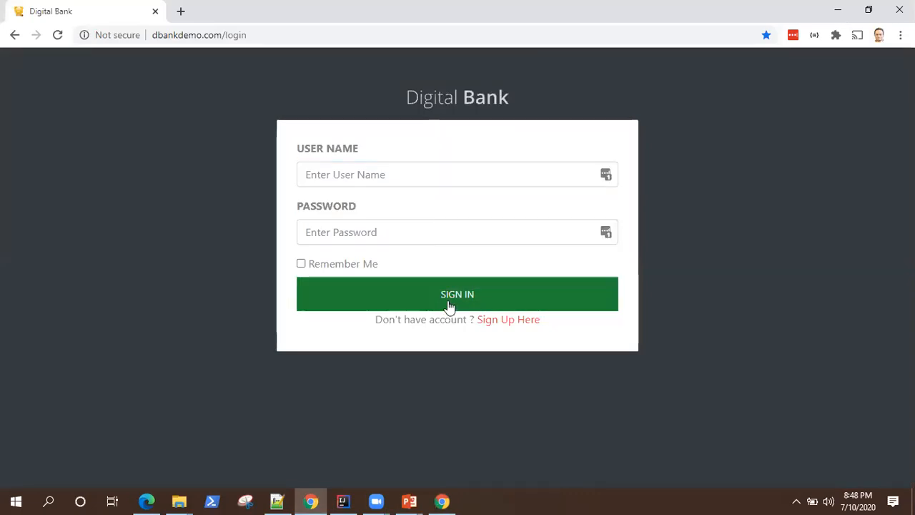
# Step: Inspect the Sign In button with DevTools (F12) to confirm its id is submit
pyautogui.press('F12')
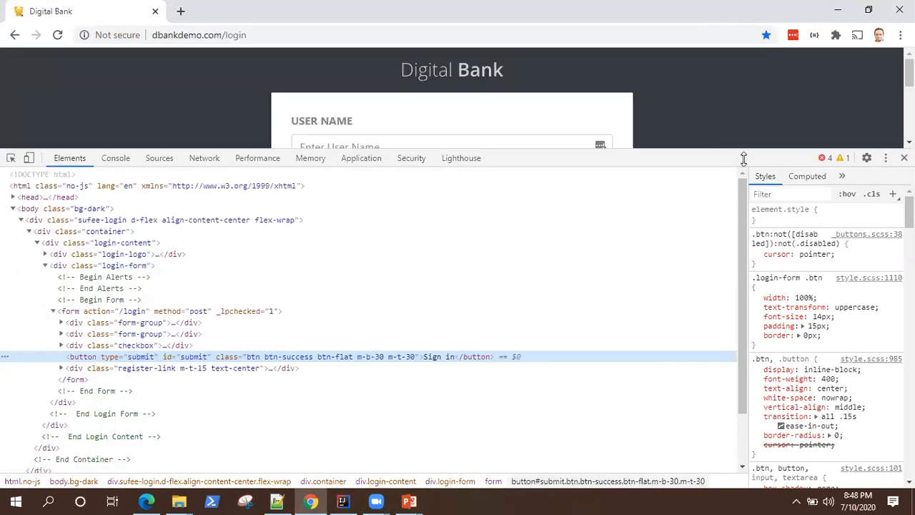
pyautogui.moveTo(743, 158); pyautogui.dragTo(719, 307)
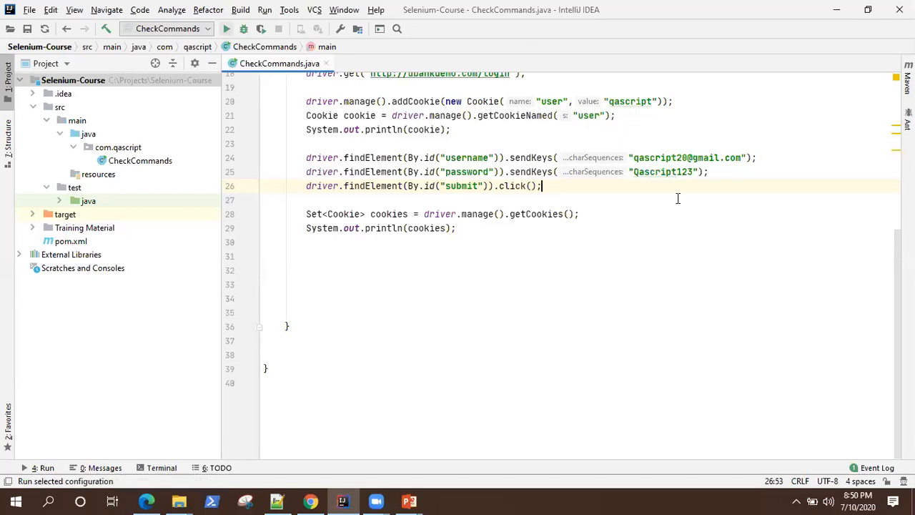
pyautogui.moveTo(586, 304)
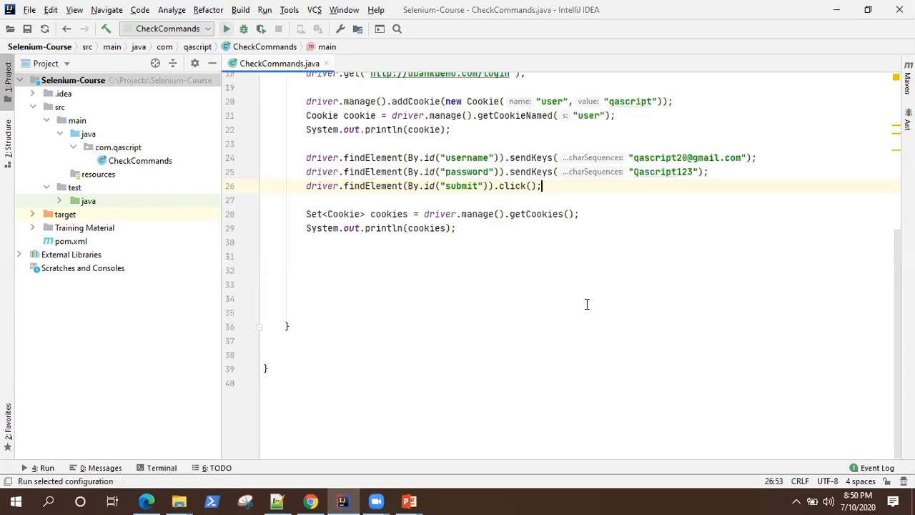
# Step: Add .click() to the submit element line and rerun the program
pyautogui.click(225, 28)
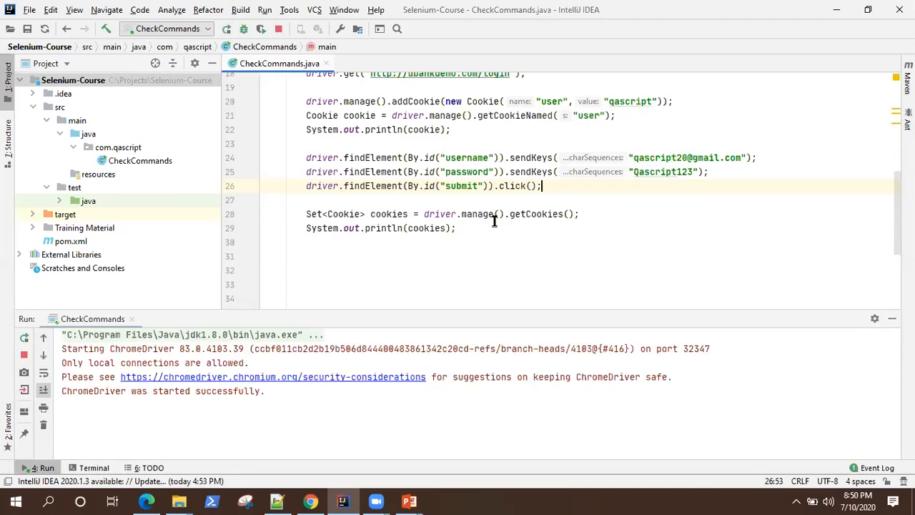
pyautogui.doubleClick(323, 213)
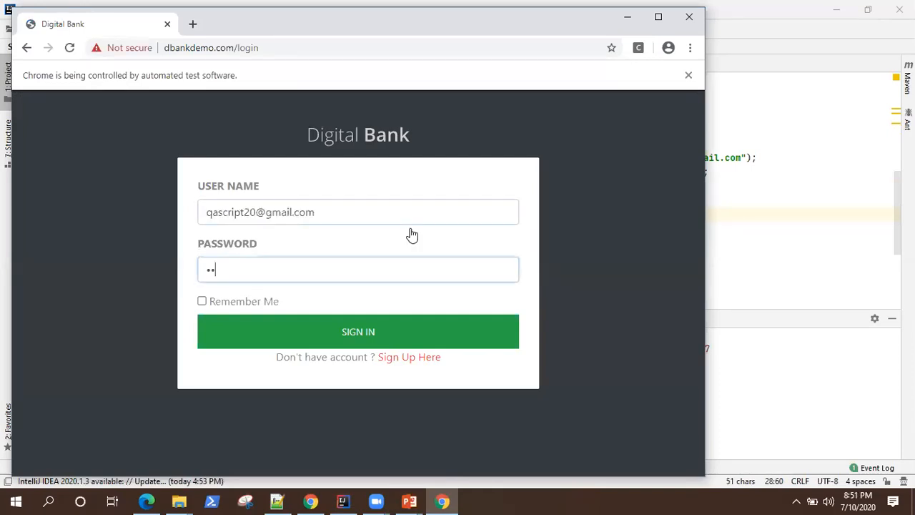
# Step: Let the automated Chrome session submit the Digital Bank login and reach the home page
pyautogui.click(357, 331)
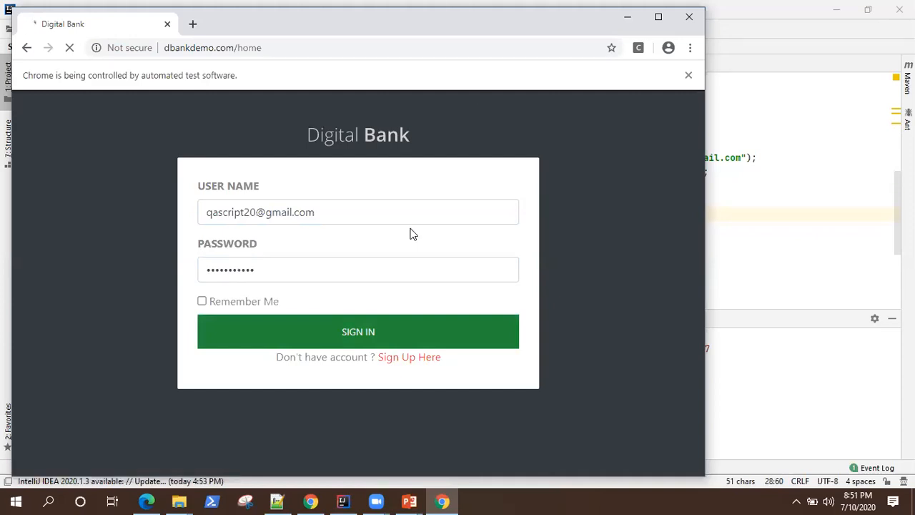
pyautogui.click(357, 330)
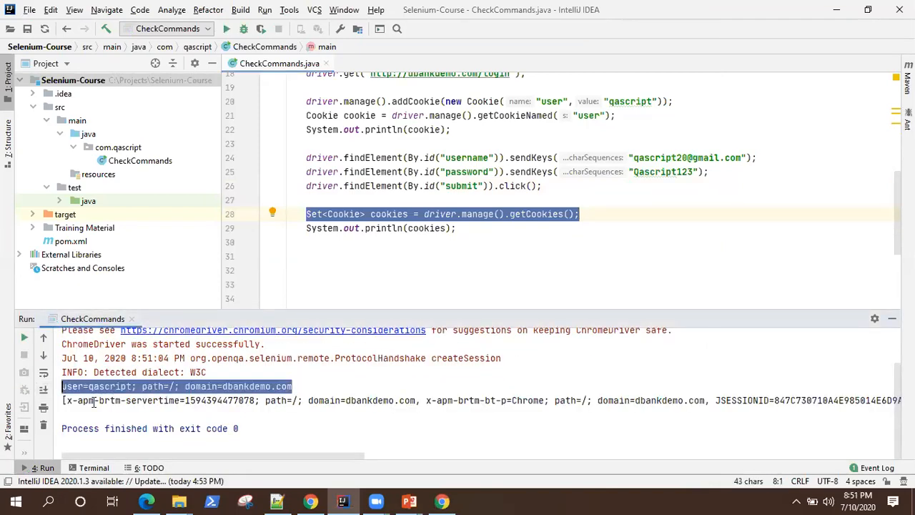
# Step: Select through the printed cookie list in the Run console, including the JSESSIONID entry
pyautogui.click(82, 401)
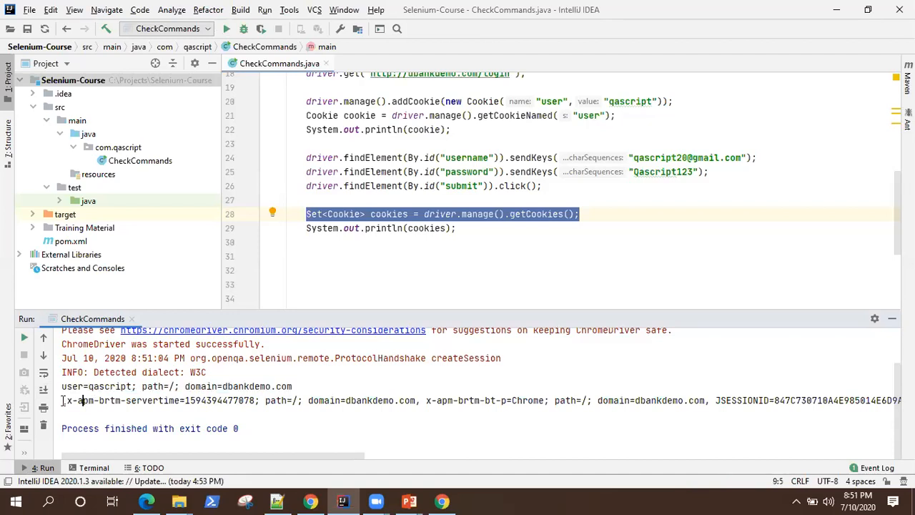
pyautogui.moveTo(61, 400); pyautogui.dragTo(296, 401)
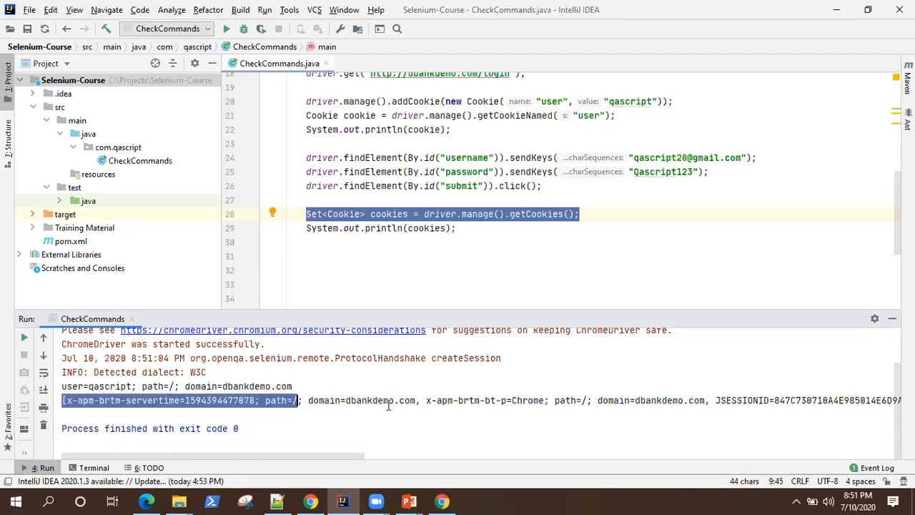
pyautogui.moveTo(294, 400); pyautogui.dragTo(413, 401)
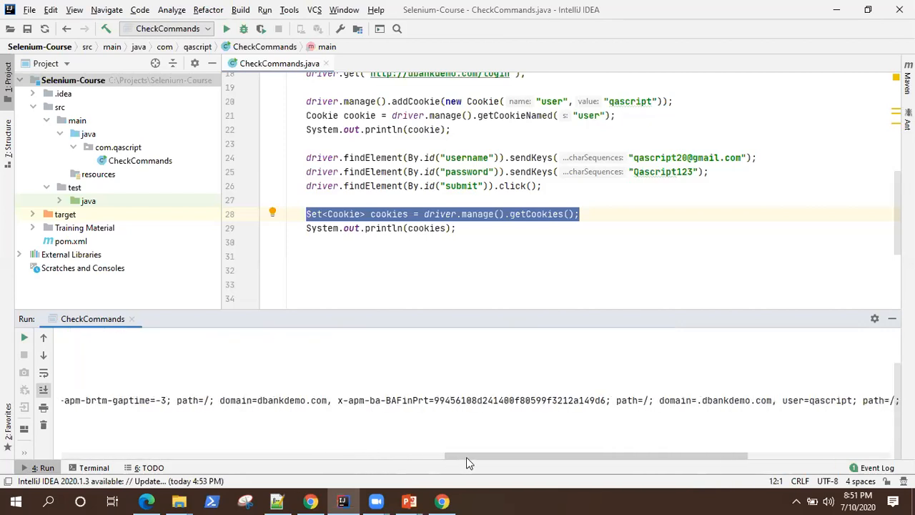
pyautogui.moveTo(469, 456); pyautogui.dragTo(504, 460)
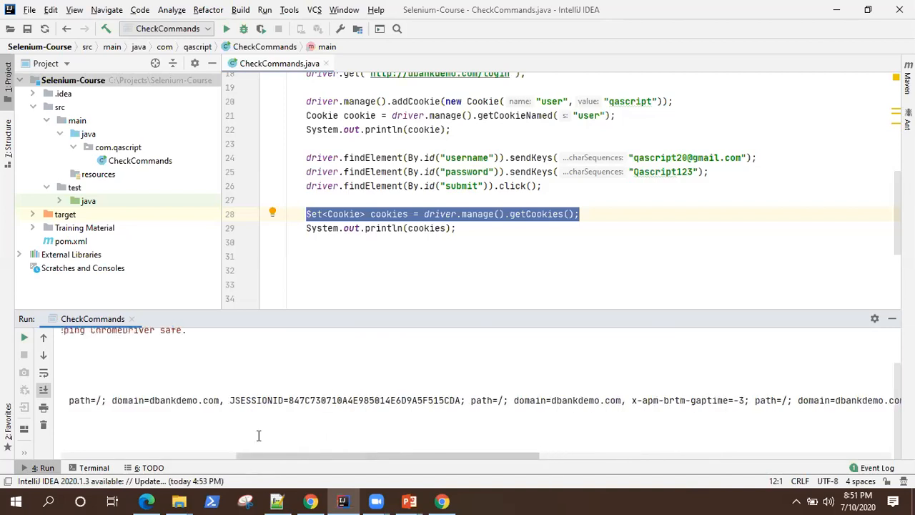
pyautogui.moveTo(230, 400); pyautogui.dragTo(899, 401)
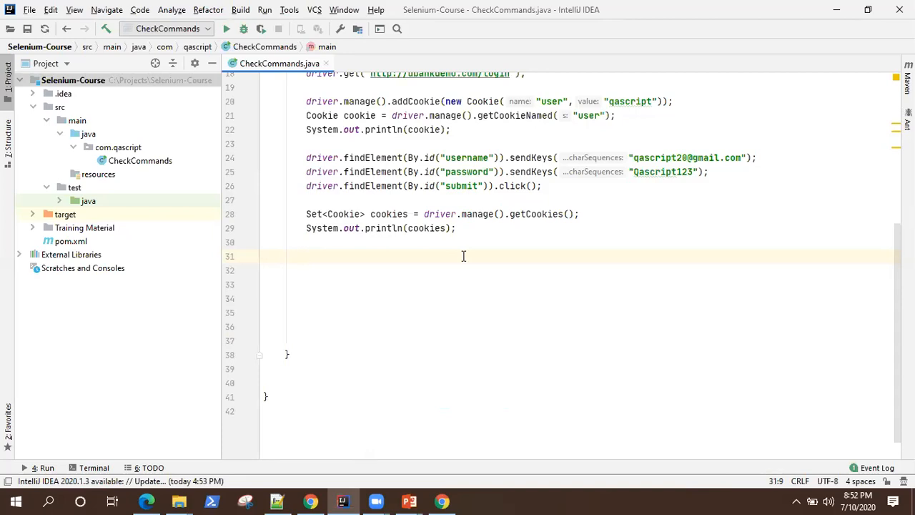
# Step: Add driver.manage().deleteCookie(cookie); and begin a second driver.manage().d call
pyautogui.write('driver')
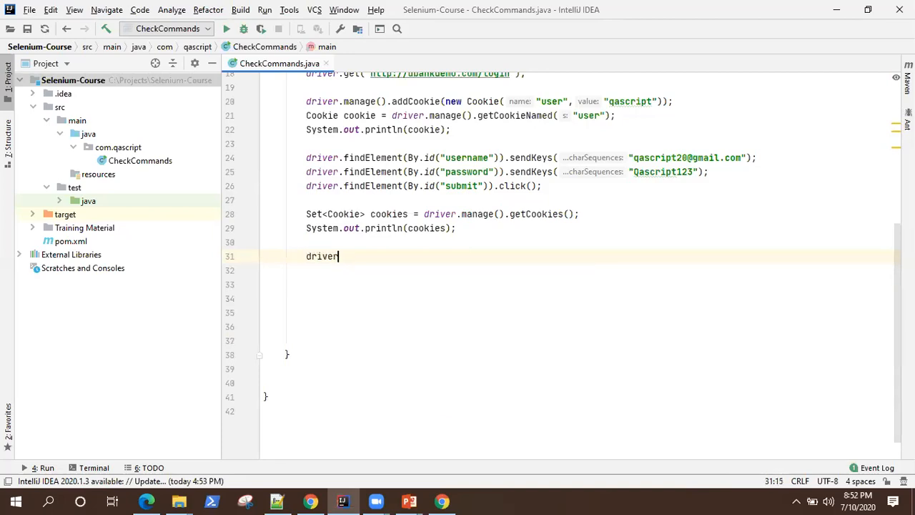
pyautogui.write('.manage().')
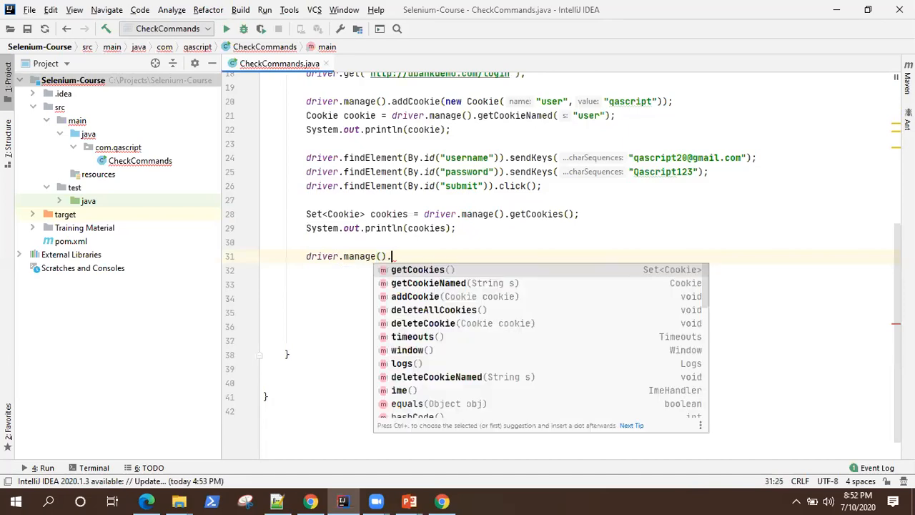
pyautogui.write('deleteCookie();')
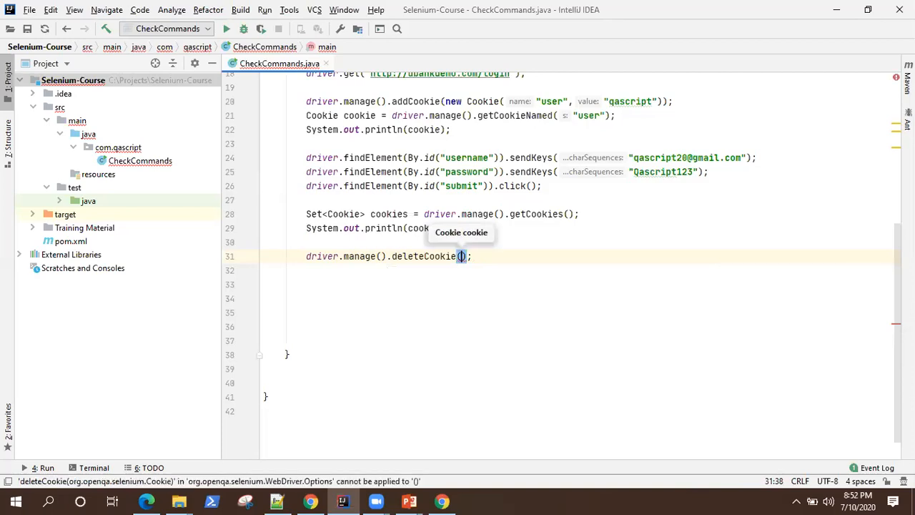
pyautogui.write('cookie')
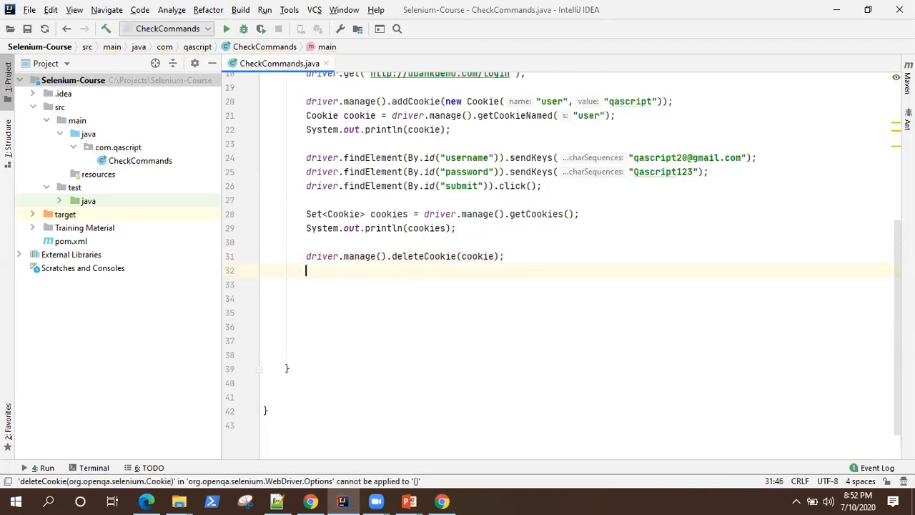
pyautogui.write('driver')
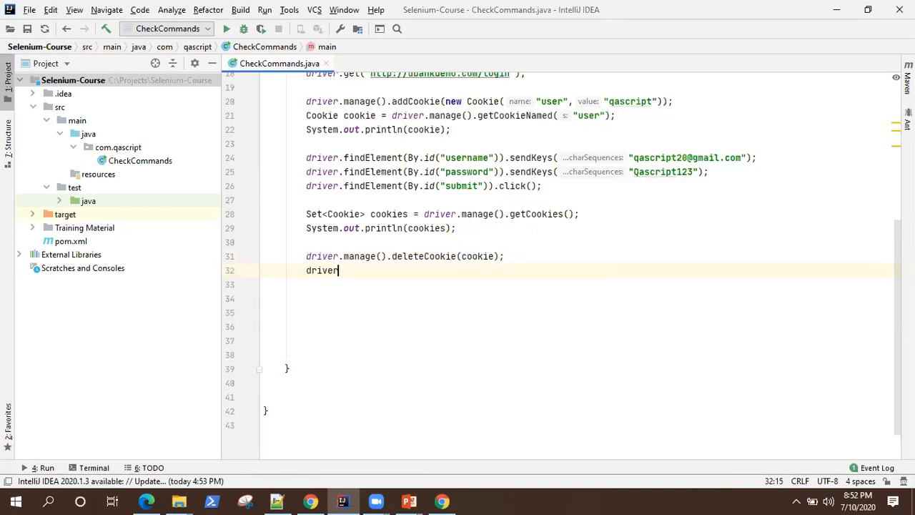
pyautogui.write('.manage().d')
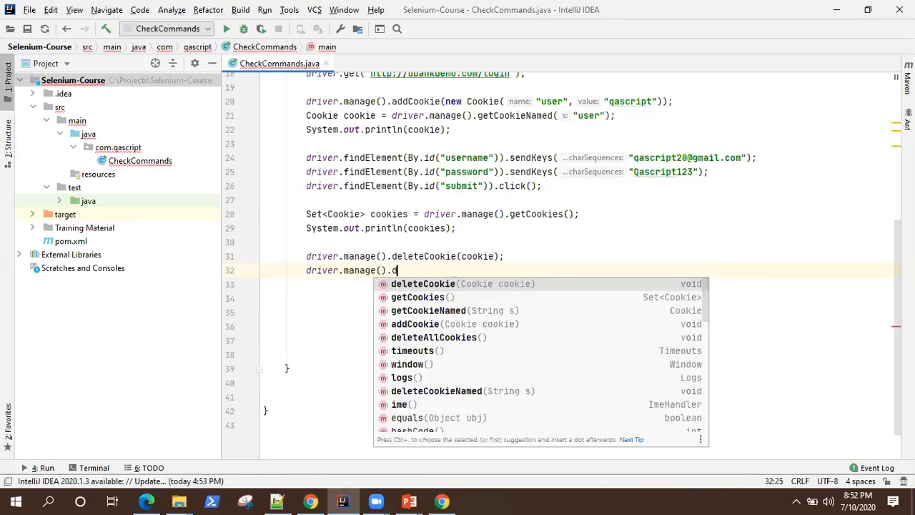